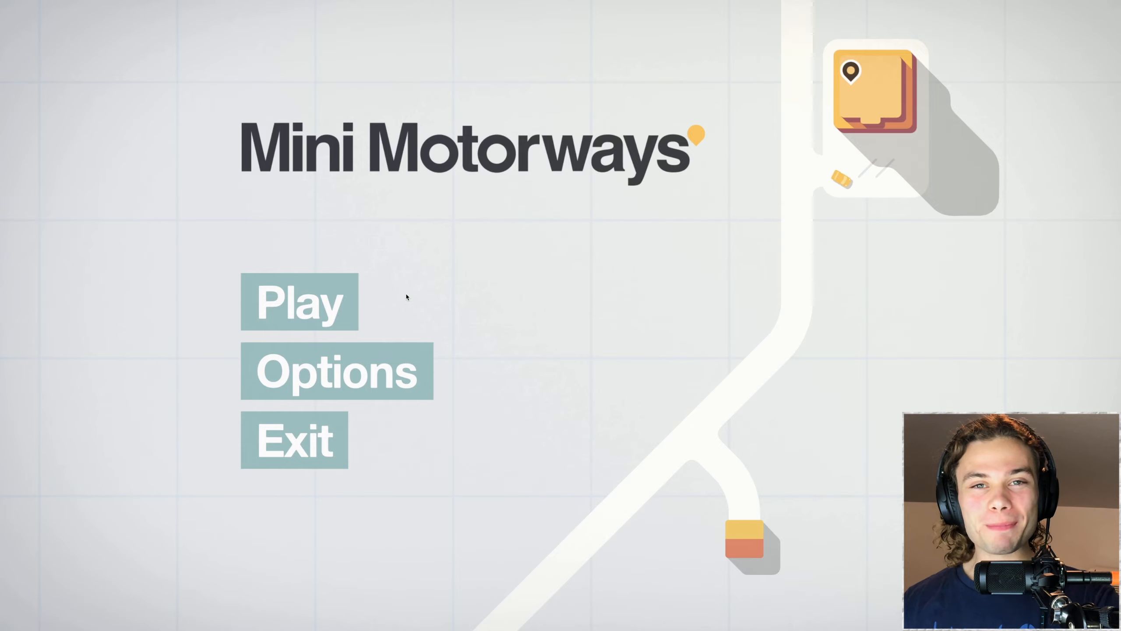
# Choose Play, then start the Moscow Weekly Challenge card.
pyautogui.click(296, 301)
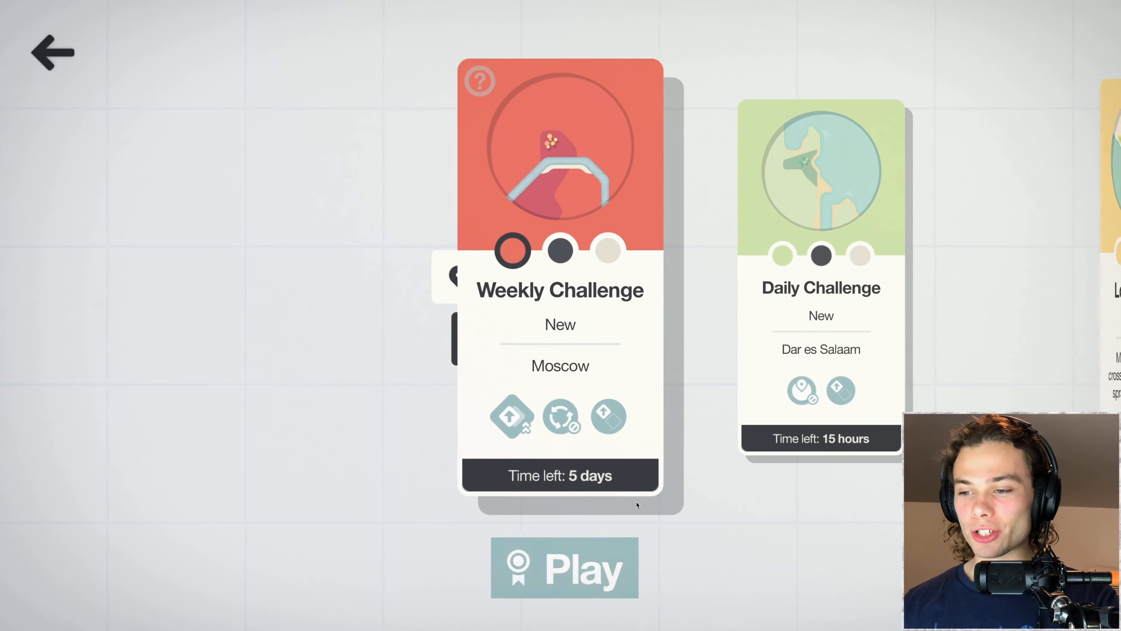
pyautogui.click(564, 567)
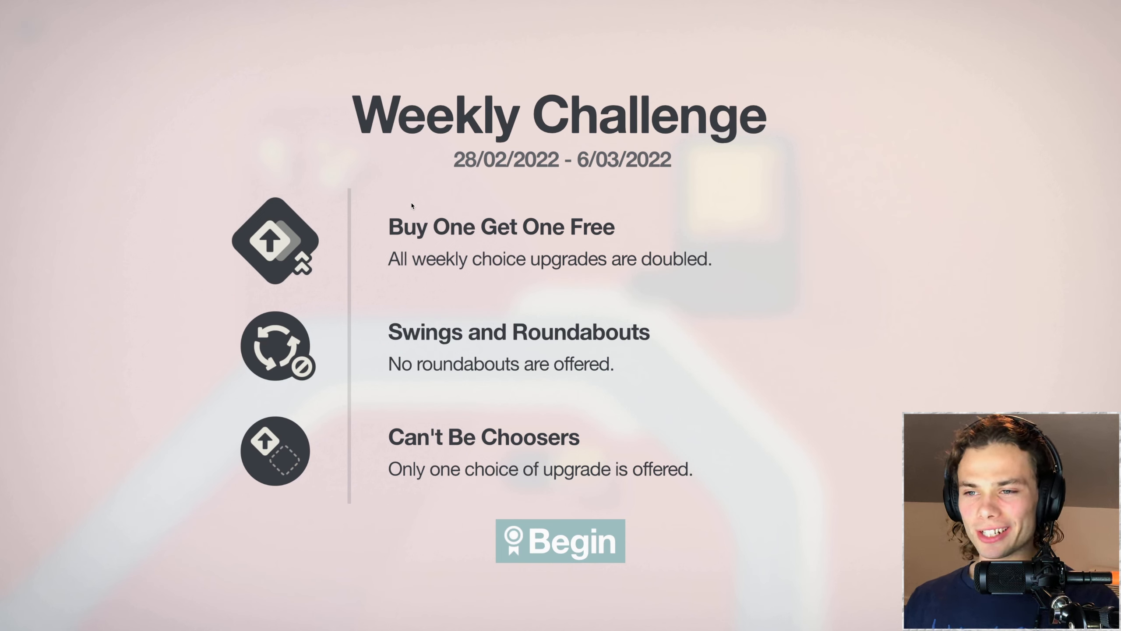
pyautogui.moveTo(592, 323)
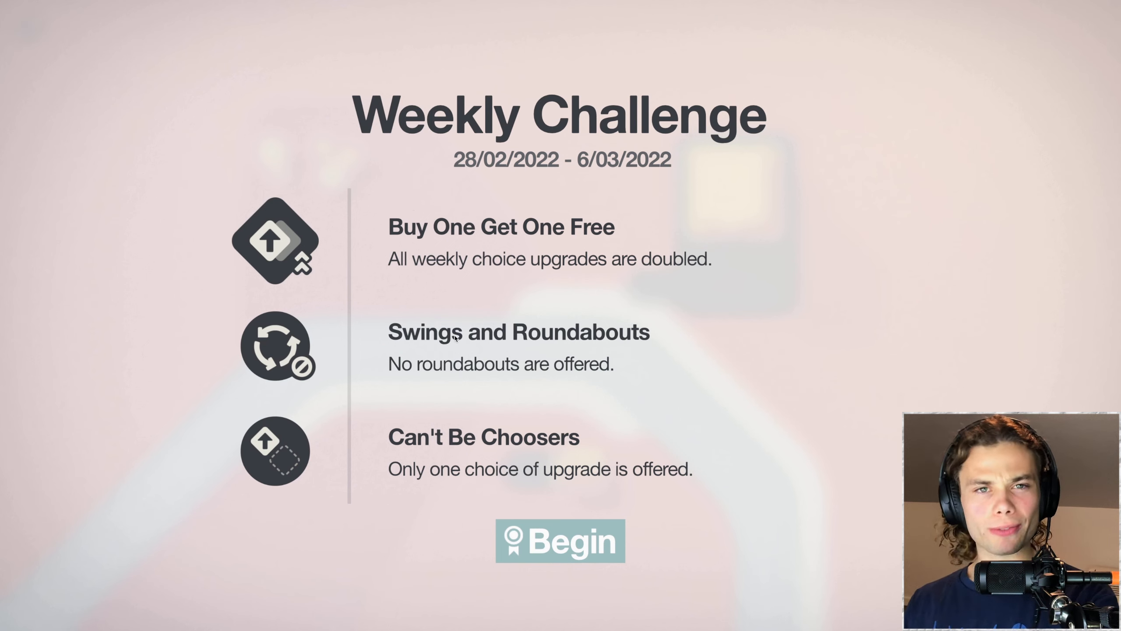
# Begin the Moscow weekly challenge run from the rules screen.
pyautogui.click(559, 541)
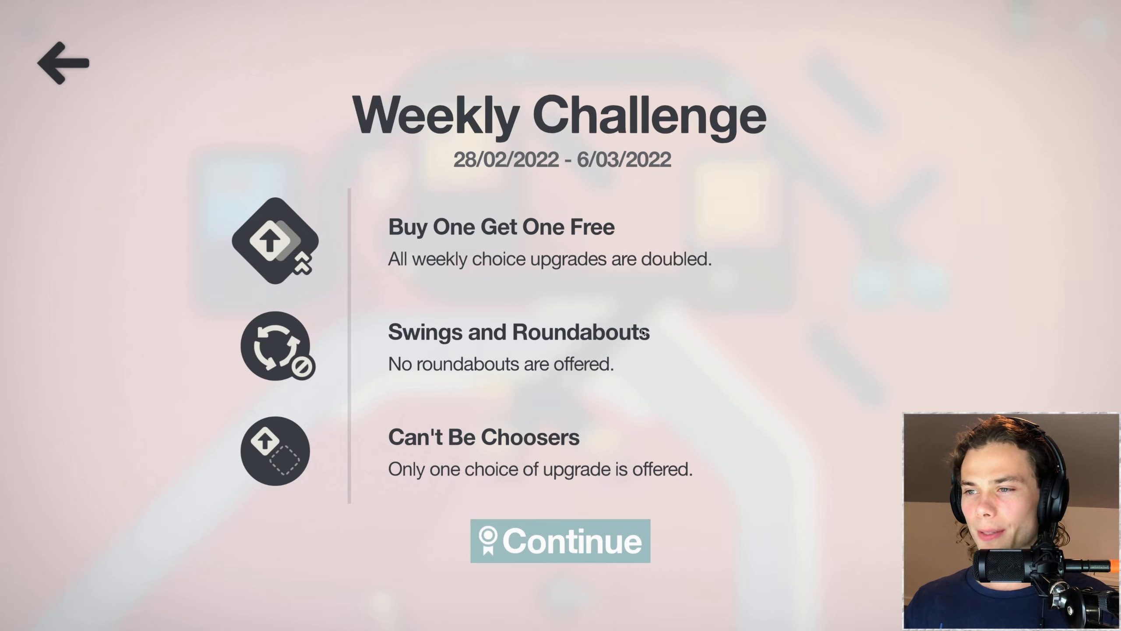
# Continue the paused run and build roads until the Week 3 upgrade appears.
pyautogui.click(558, 540)
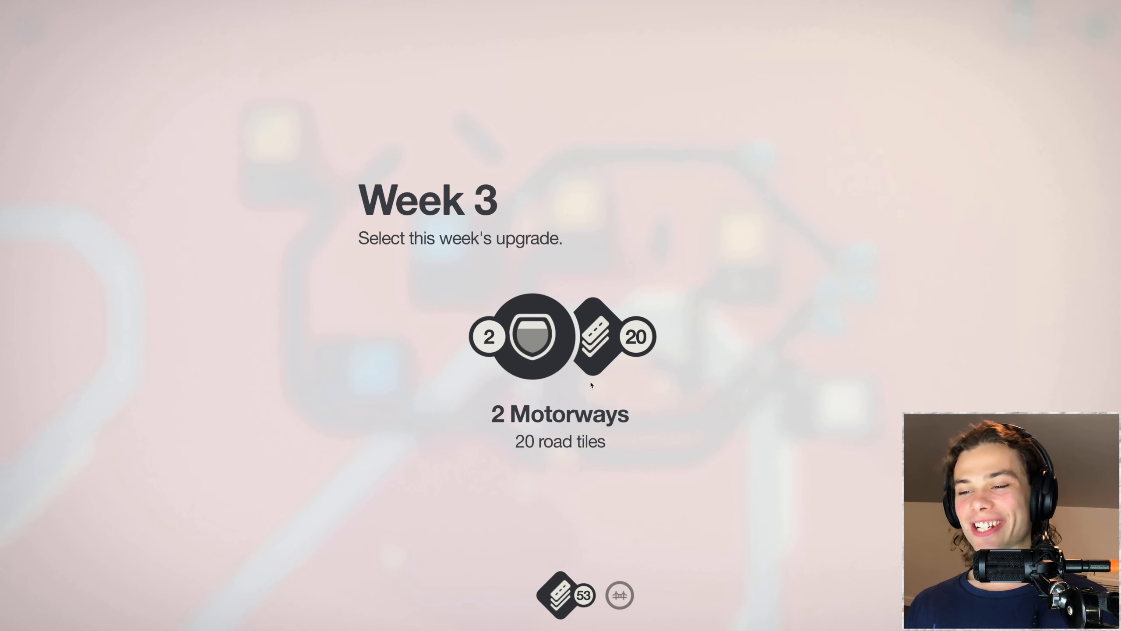
# Take the Week 3 upgrade of 2 motorways with 20 road tiles.
pyautogui.click(560, 337)
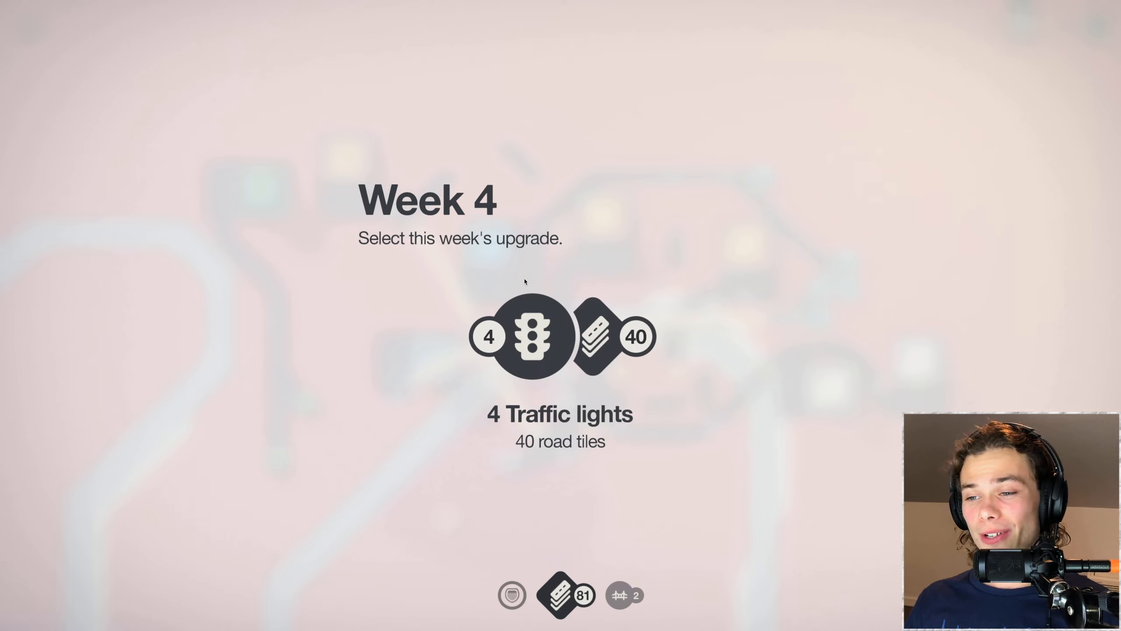
pyautogui.click(559, 336)
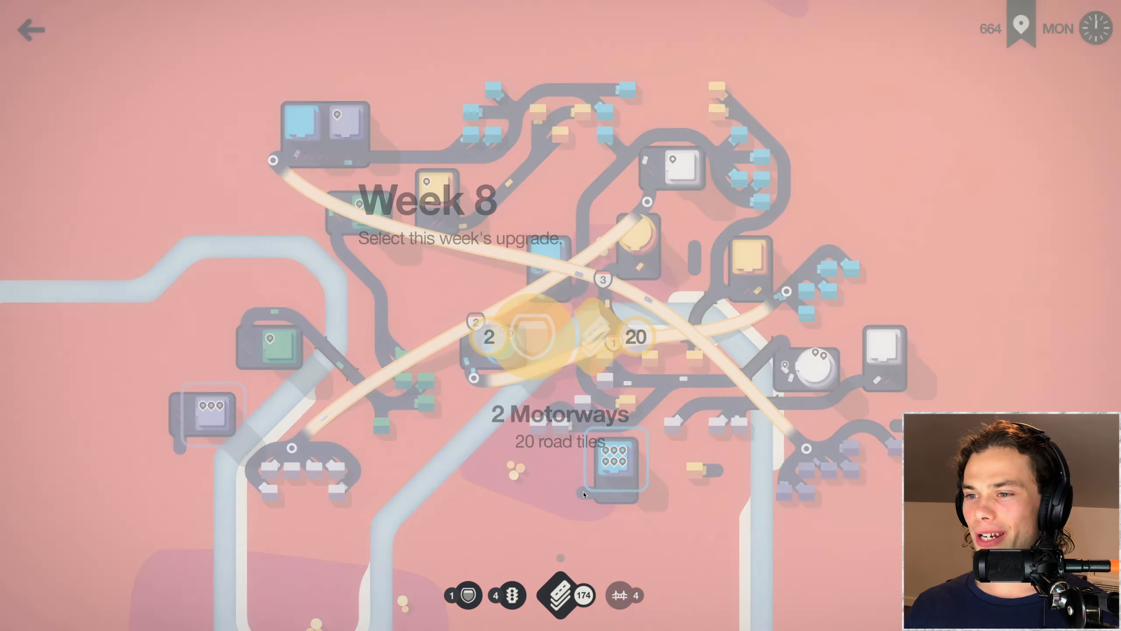
# Take the Week 8 motorways upgrade and play on to the Week 9 offer.
pyautogui.click(559, 357)
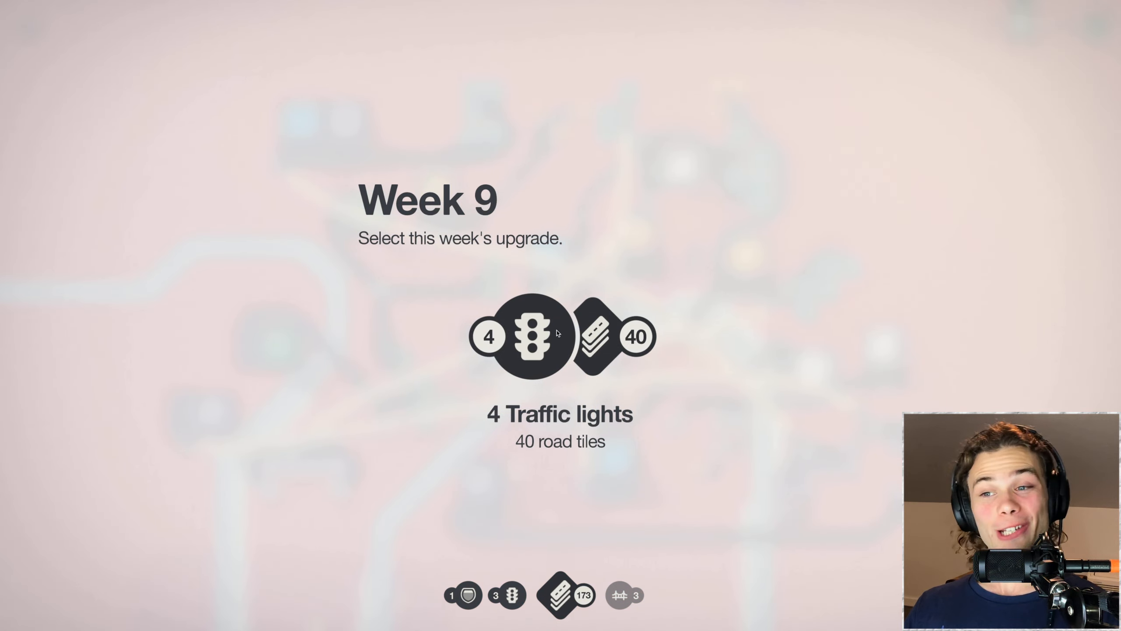
# Take the Week 9 traffic lights, then the Week 10 upgrade of 2 bridges.
pyautogui.click(529, 336)
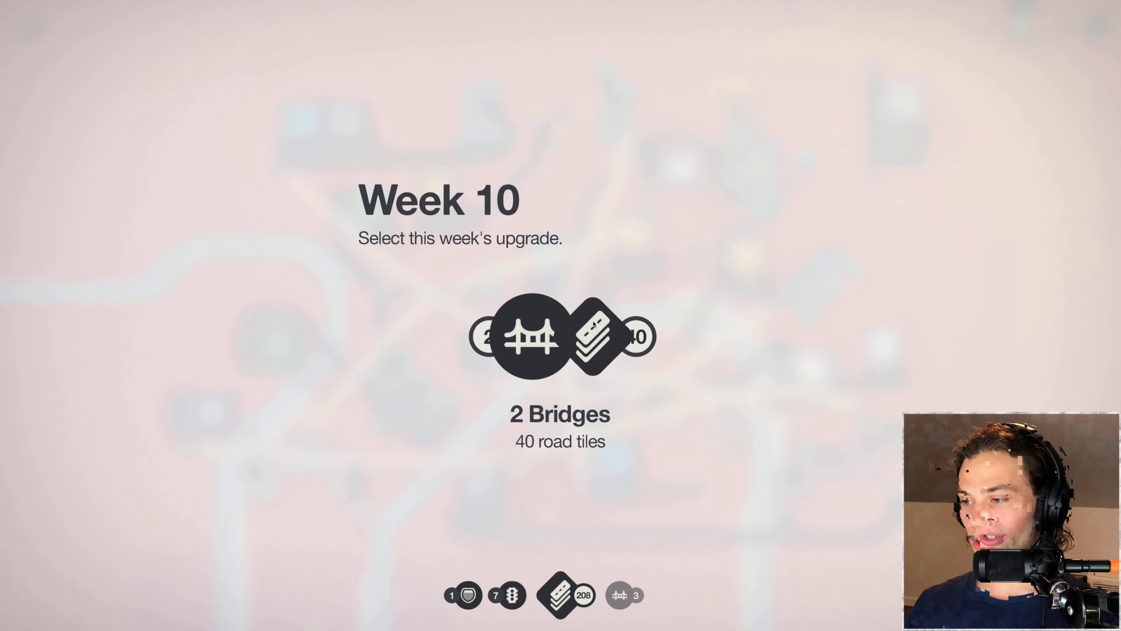
pyautogui.click(560, 337)
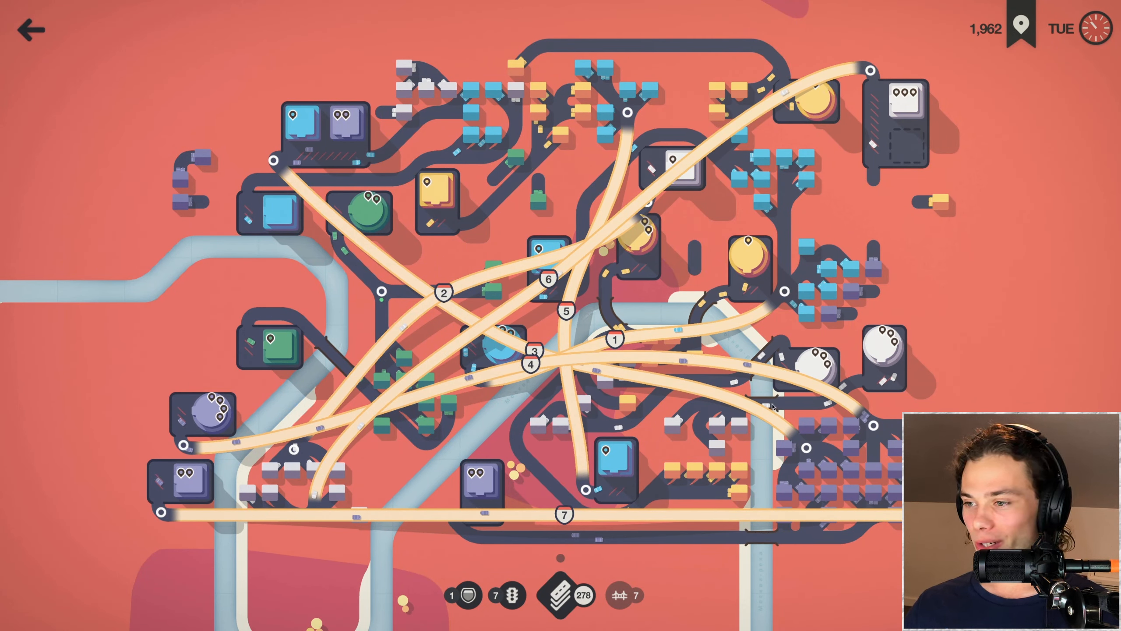
pyautogui.moveTo(379, 390)
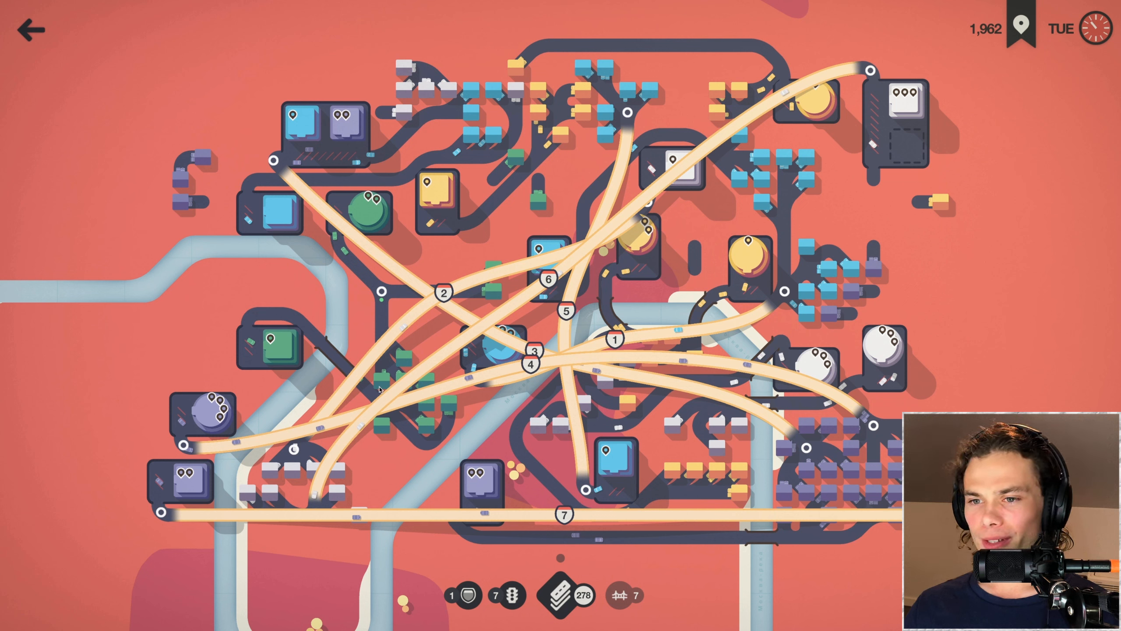
pyautogui.moveTo(627, 294)
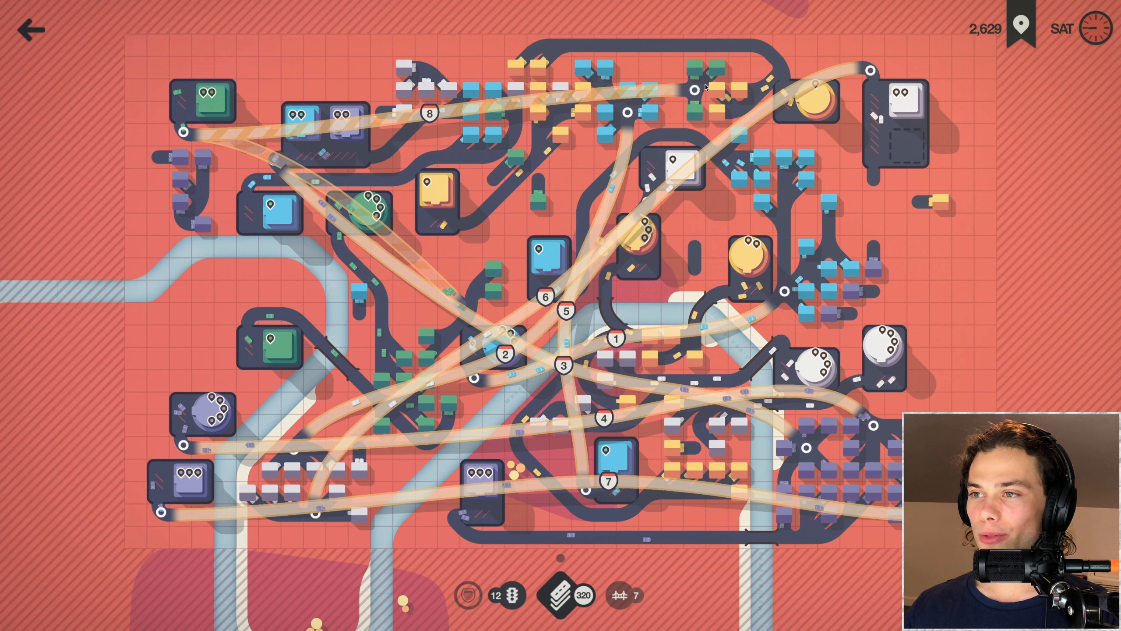
# Finish placing motorway 8 across the top of the map and resume play.
pyautogui.click(411, 347)
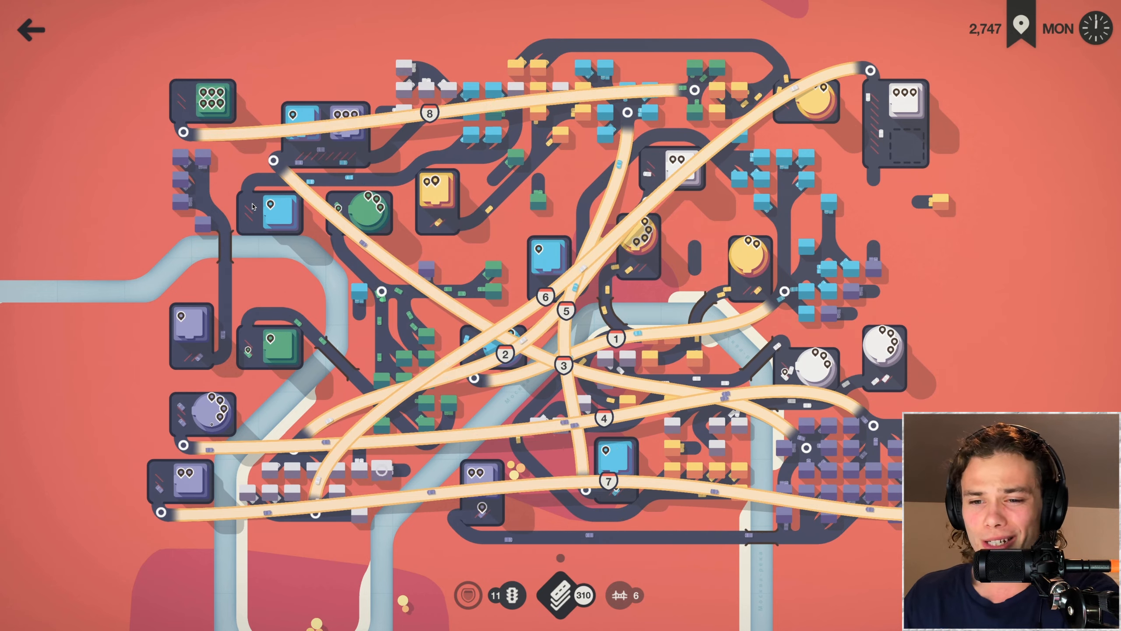
# Keep the simulation running until the Week 15 upgrade offer appears.
pyautogui.click(565, 364)
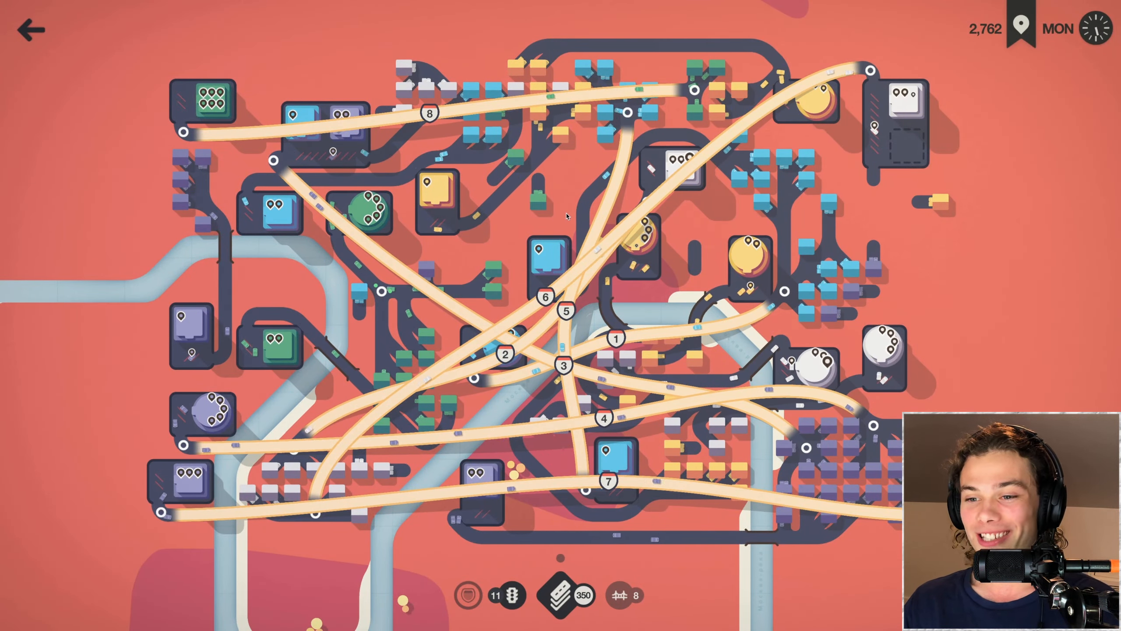
pyautogui.click(208, 82)
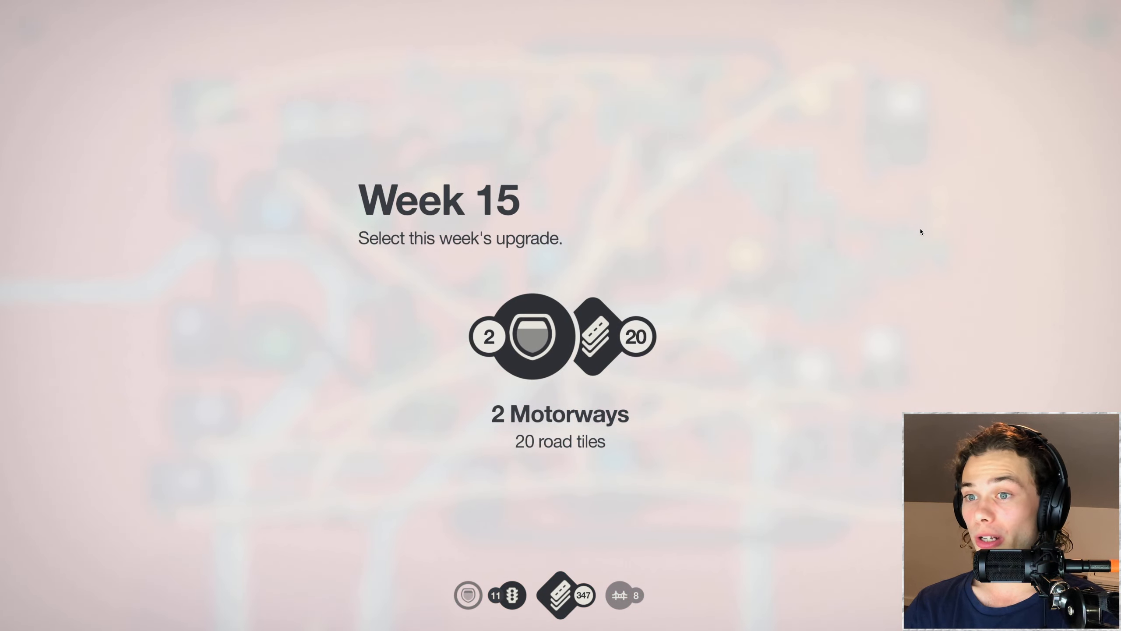
# Take the Week 15 upgrade of 2 motorways with 20 road tiles.
pyautogui.click(559, 336)
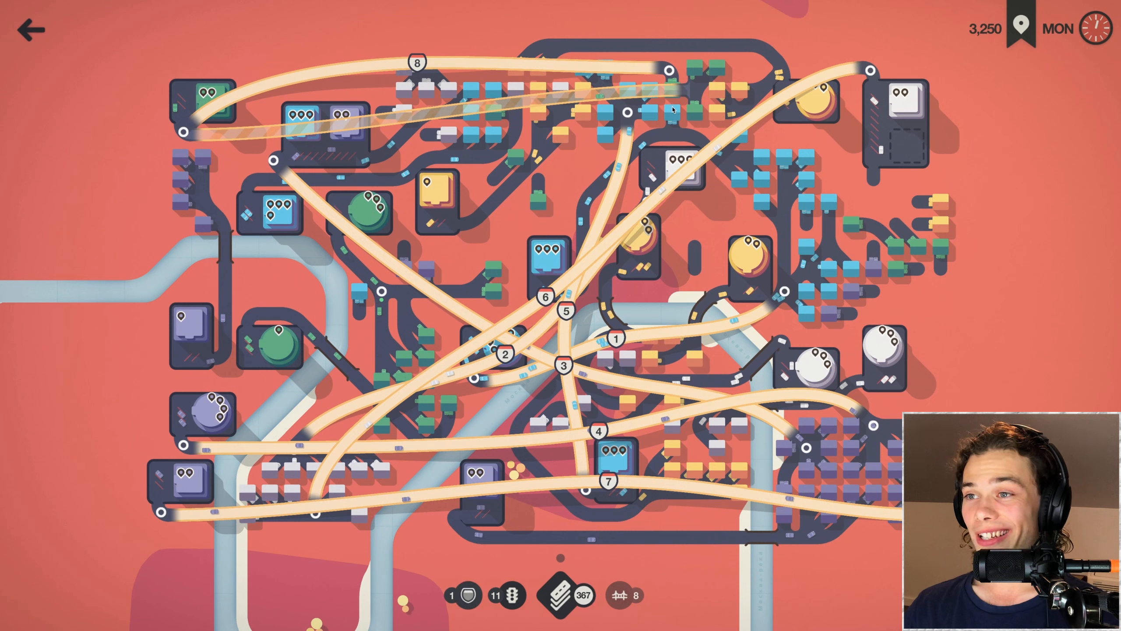
pyautogui.moveTo(665, 121)
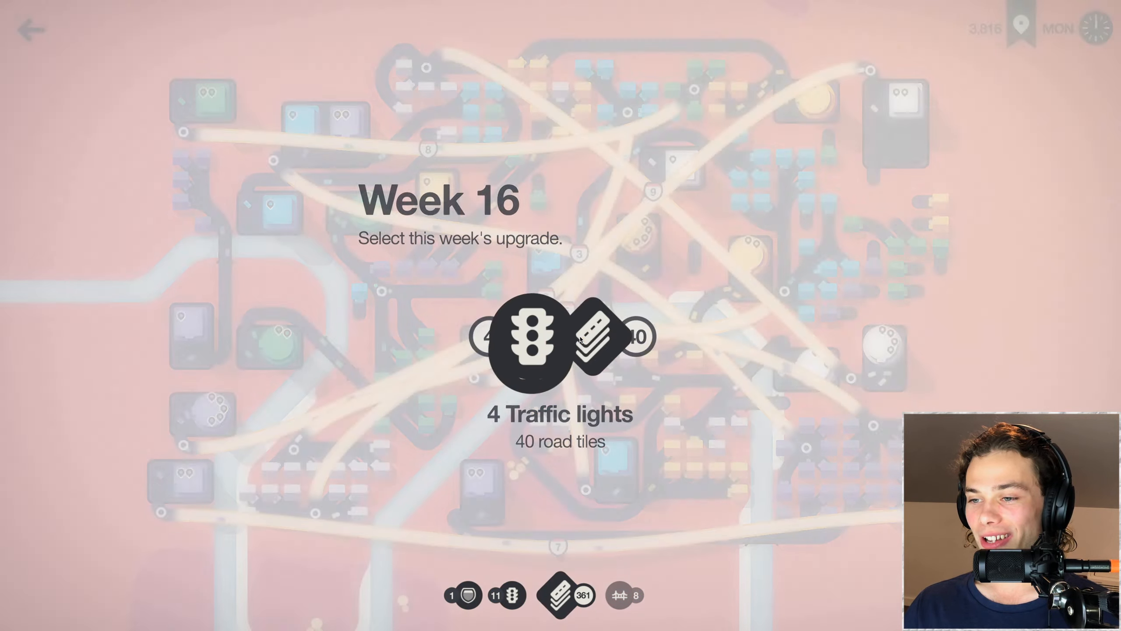
pyautogui.click(559, 337)
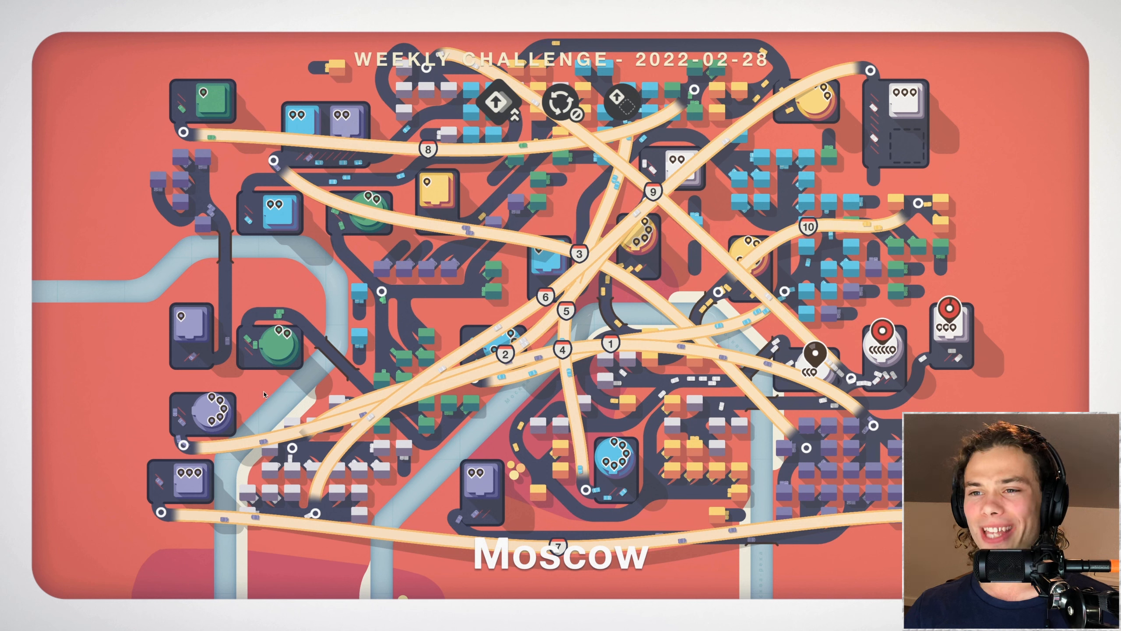
pyautogui.moveTo(907, 372)
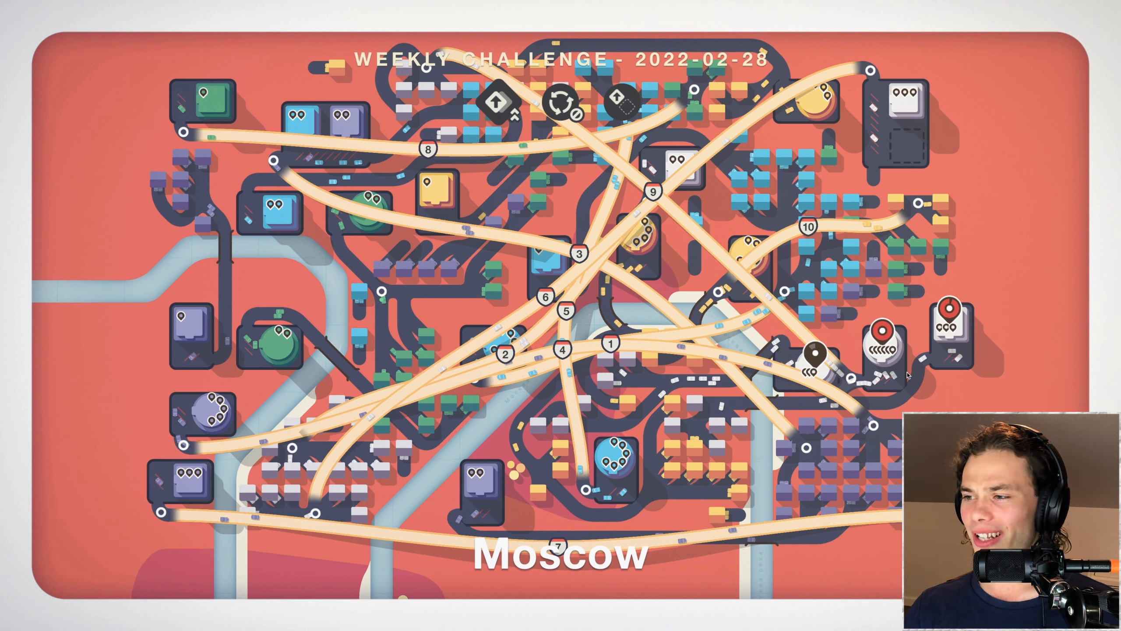
pyautogui.moveTo(821, 342)
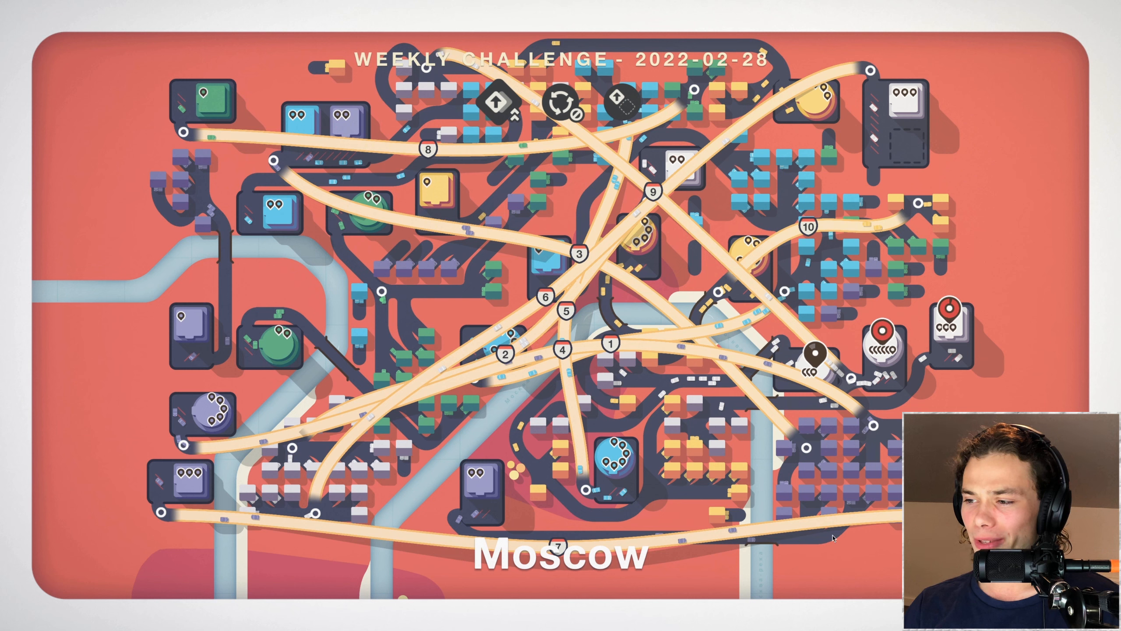
pyautogui.moveTo(671, 426)
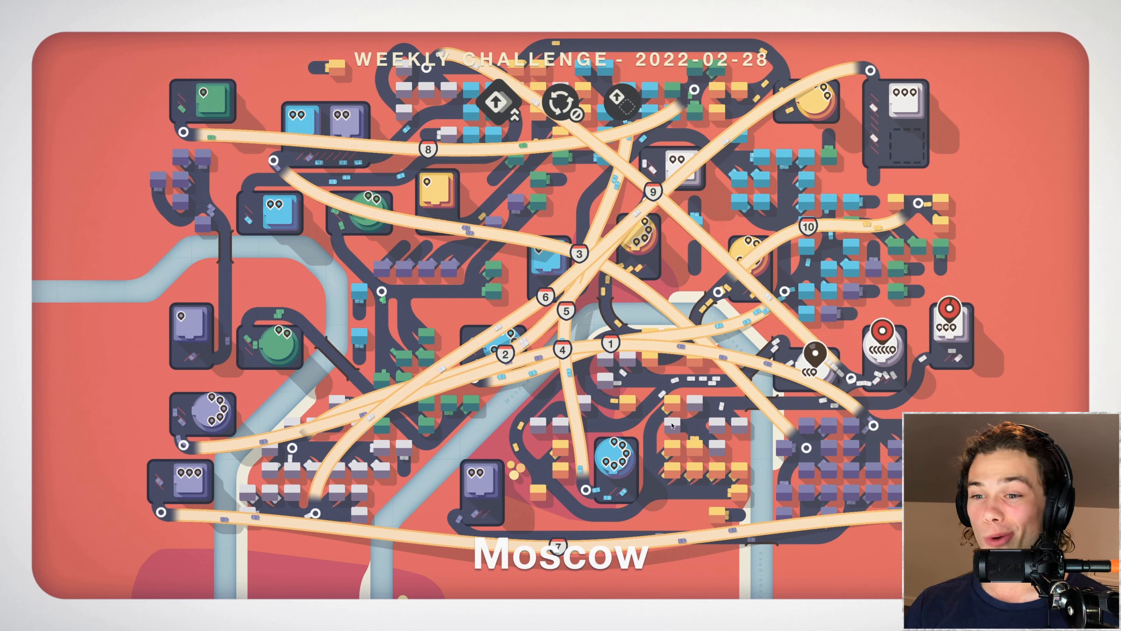
pyautogui.moveTo(436, 475)
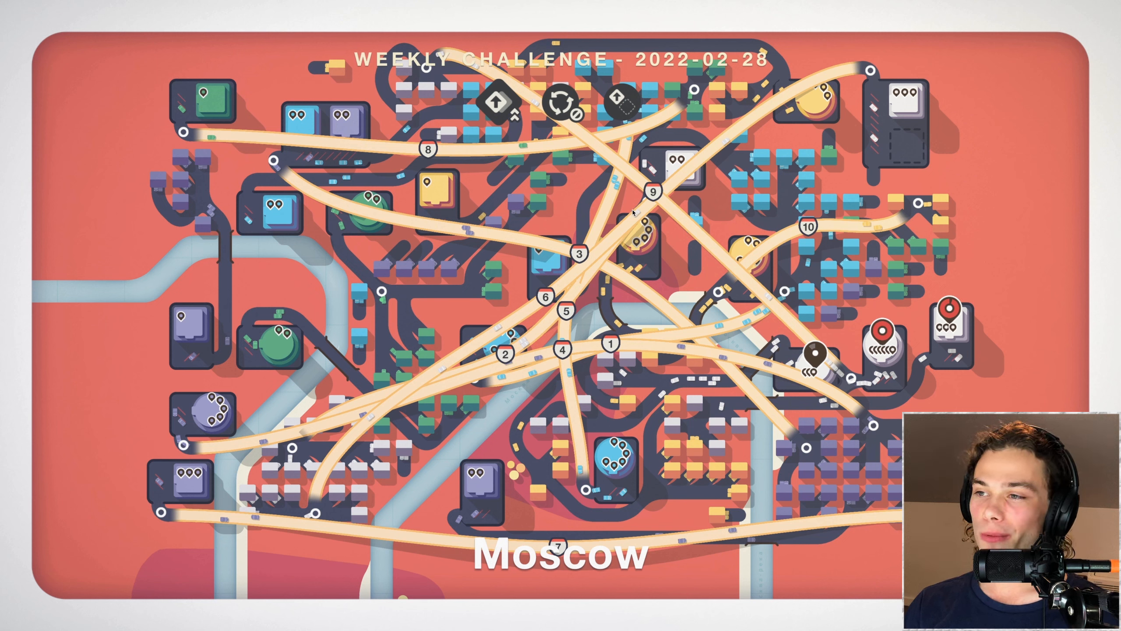
pyautogui.moveTo(563, 277)
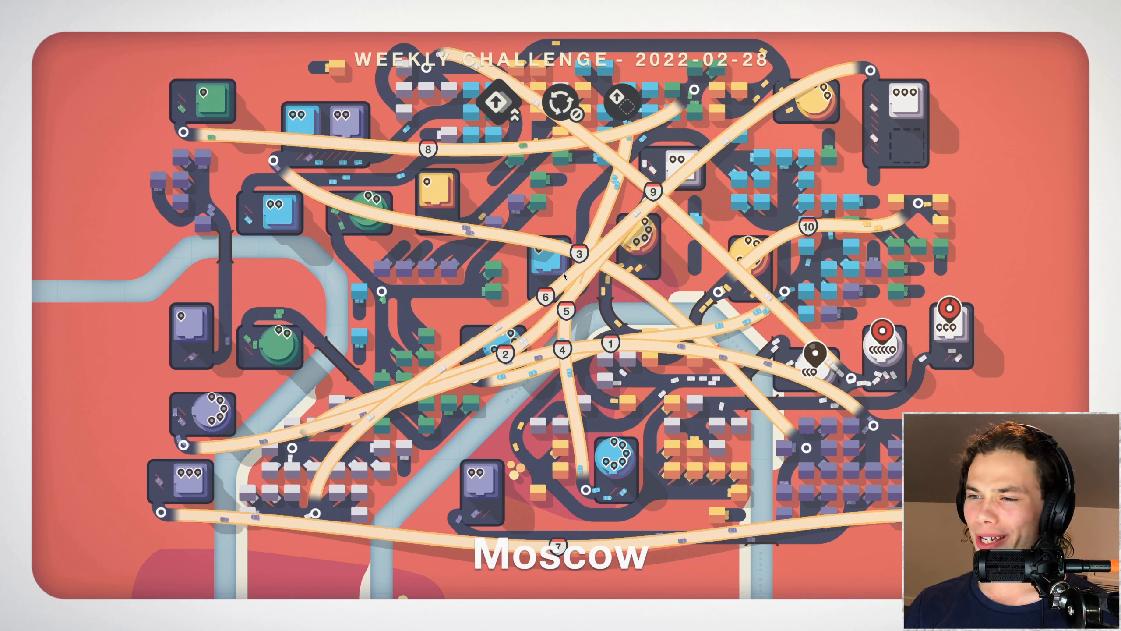